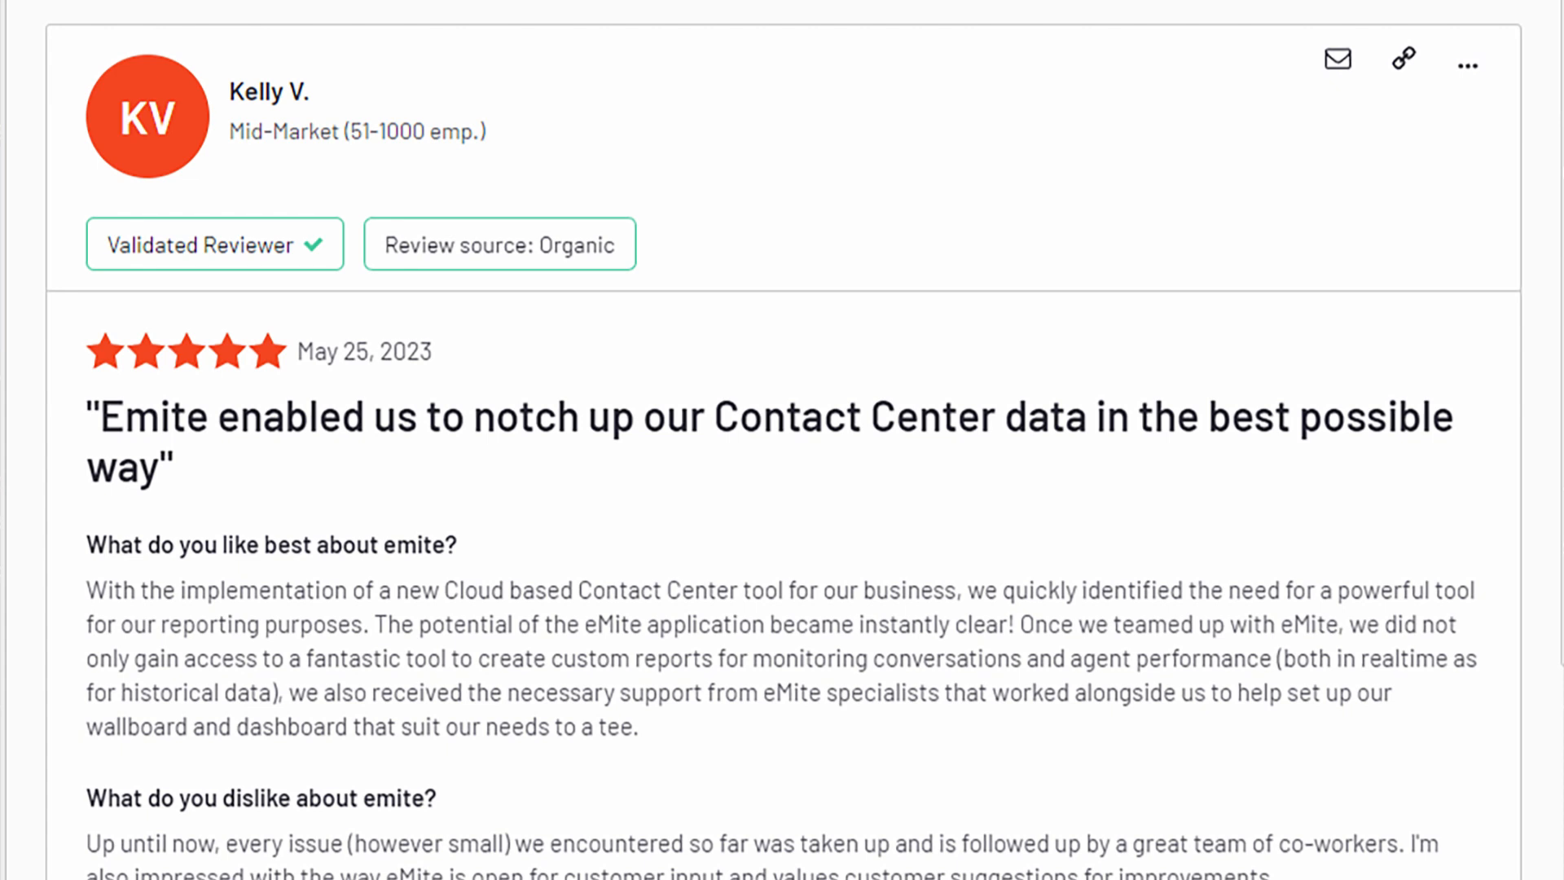
scroll(down, 3)
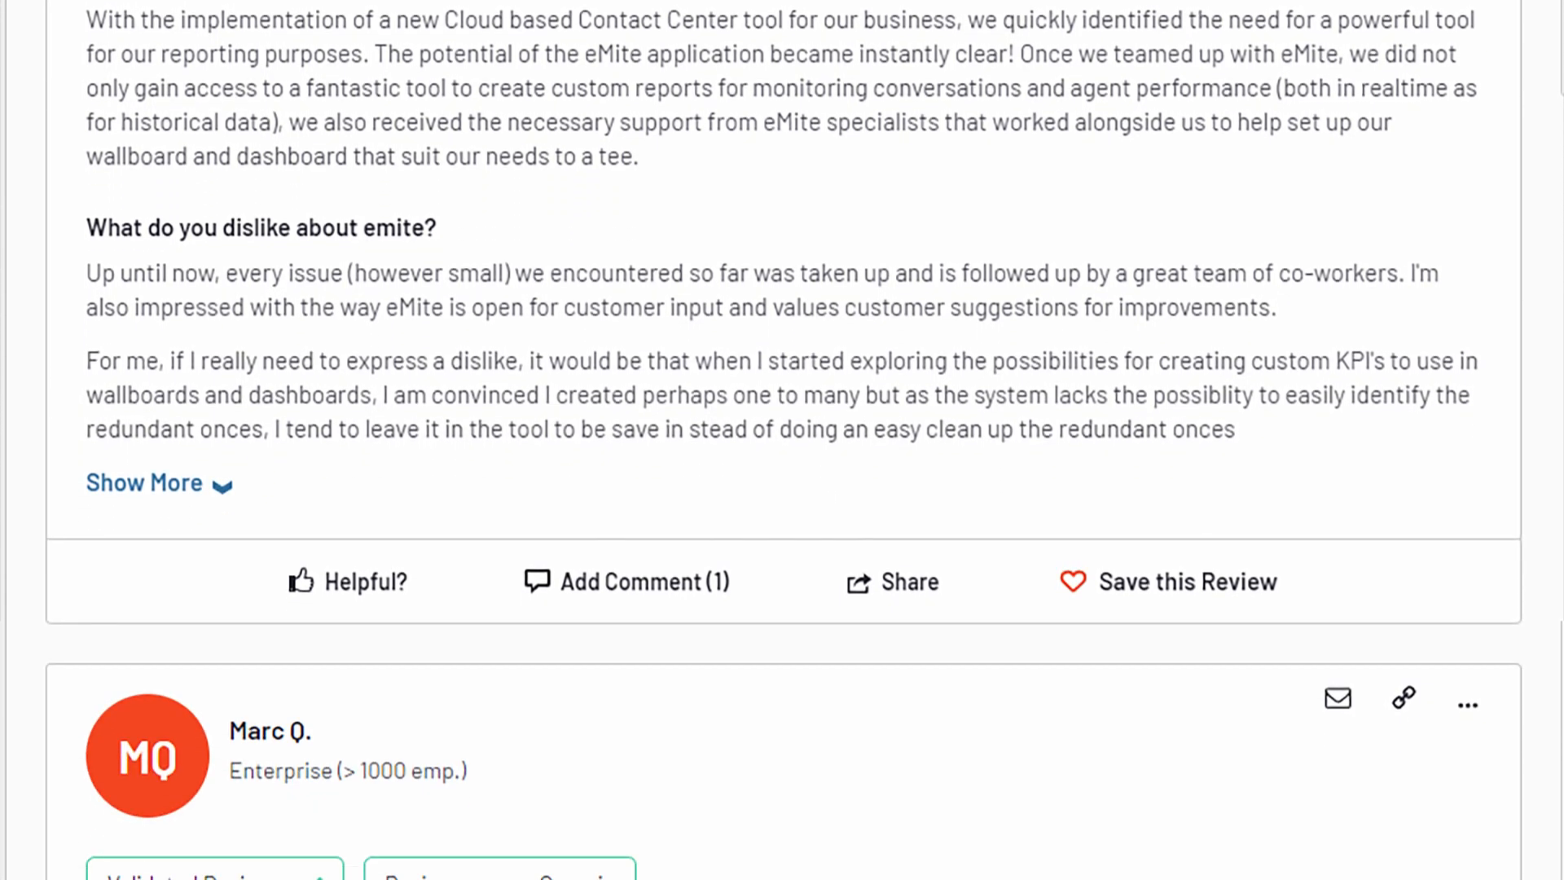
scroll(down, 3)
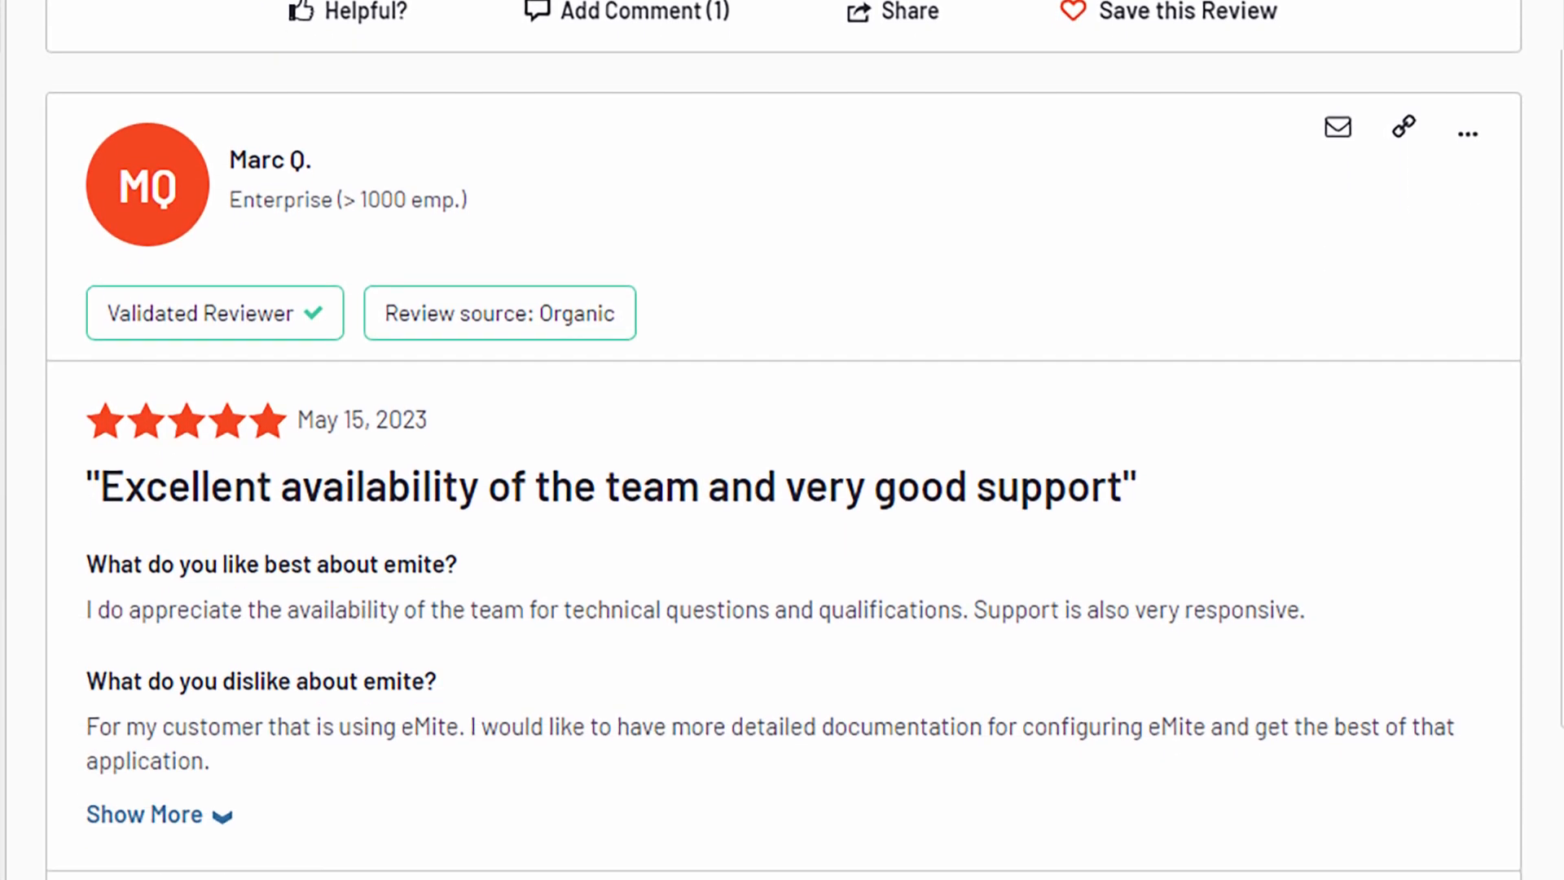
scroll(down, 3)
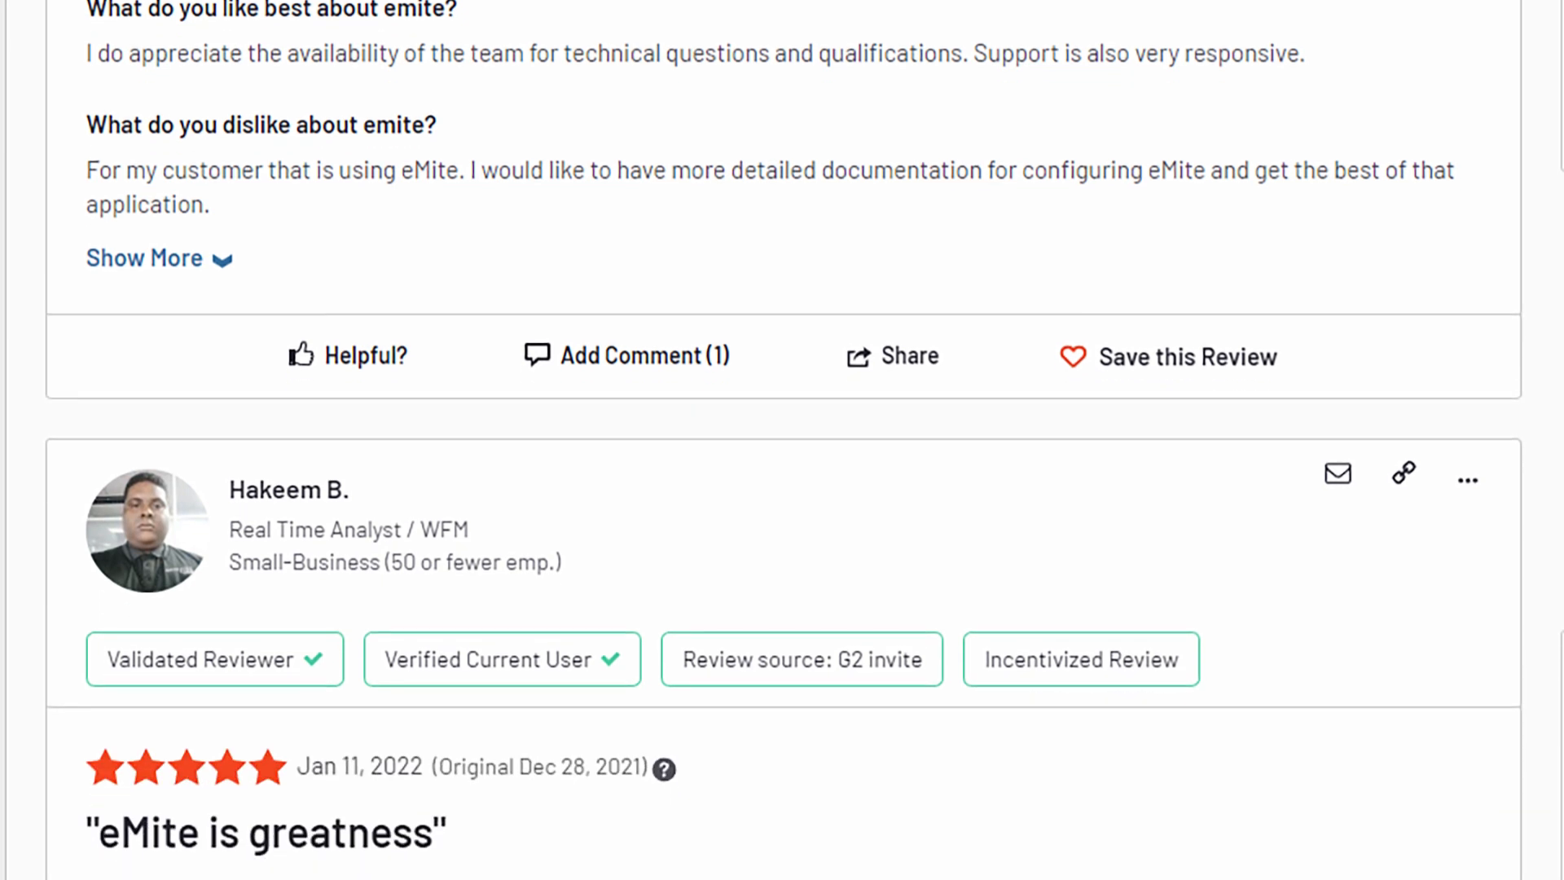
scroll(down, 3)
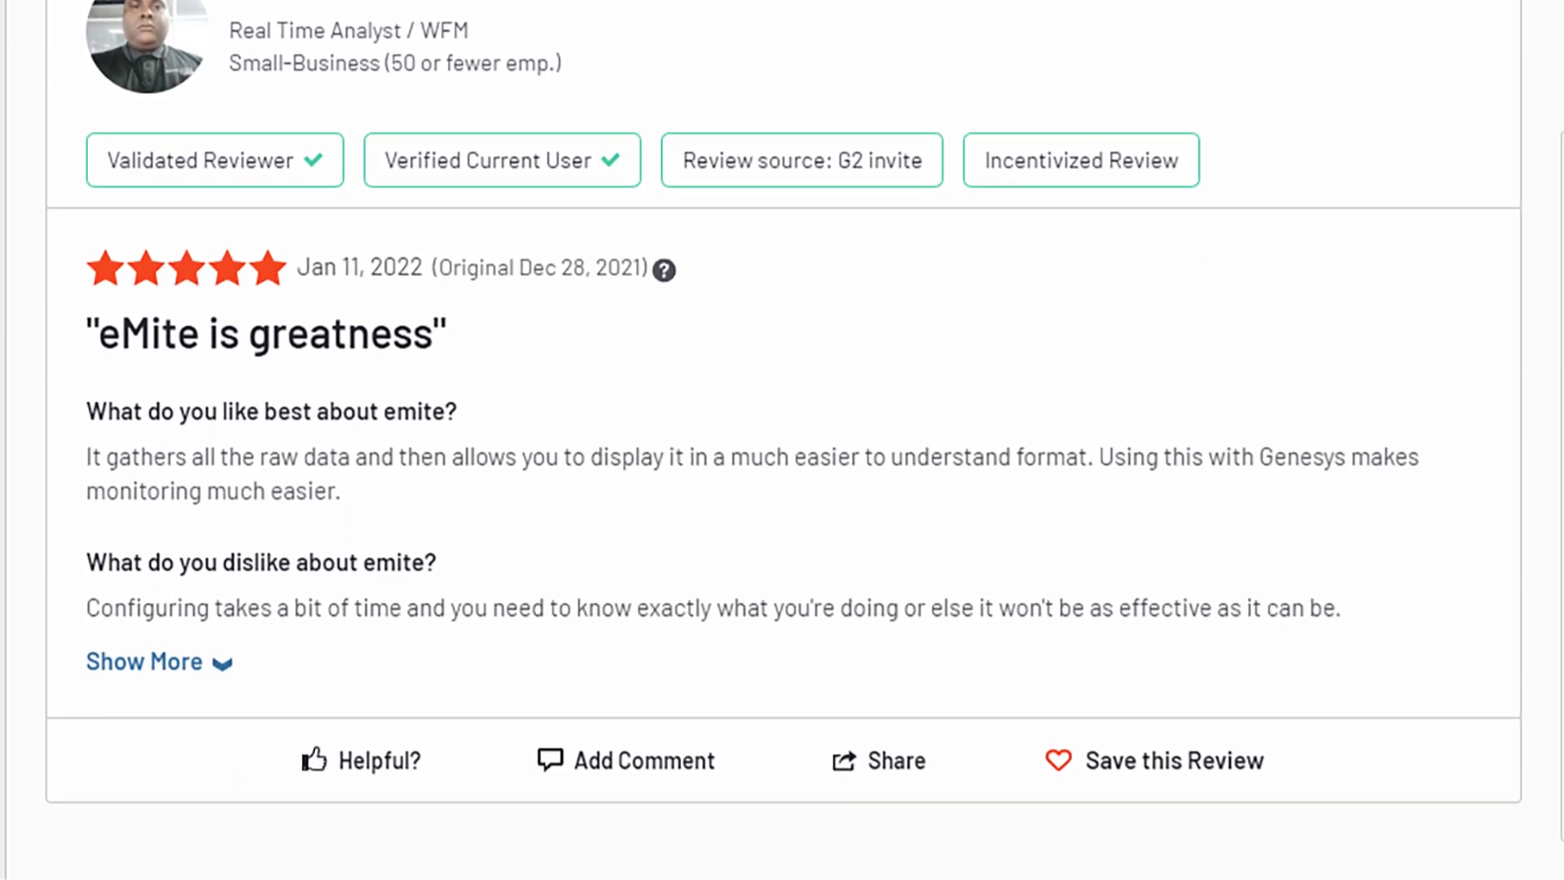